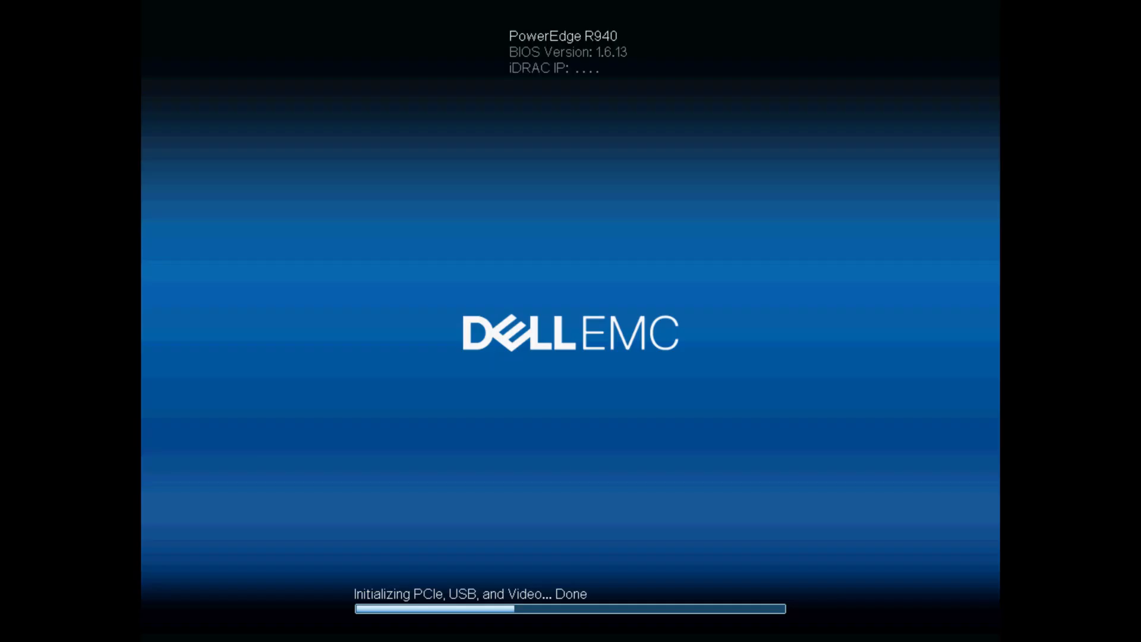
# - Request System Setup with F2 during POST until the main setup menu loads
pyautogui.press('f2')
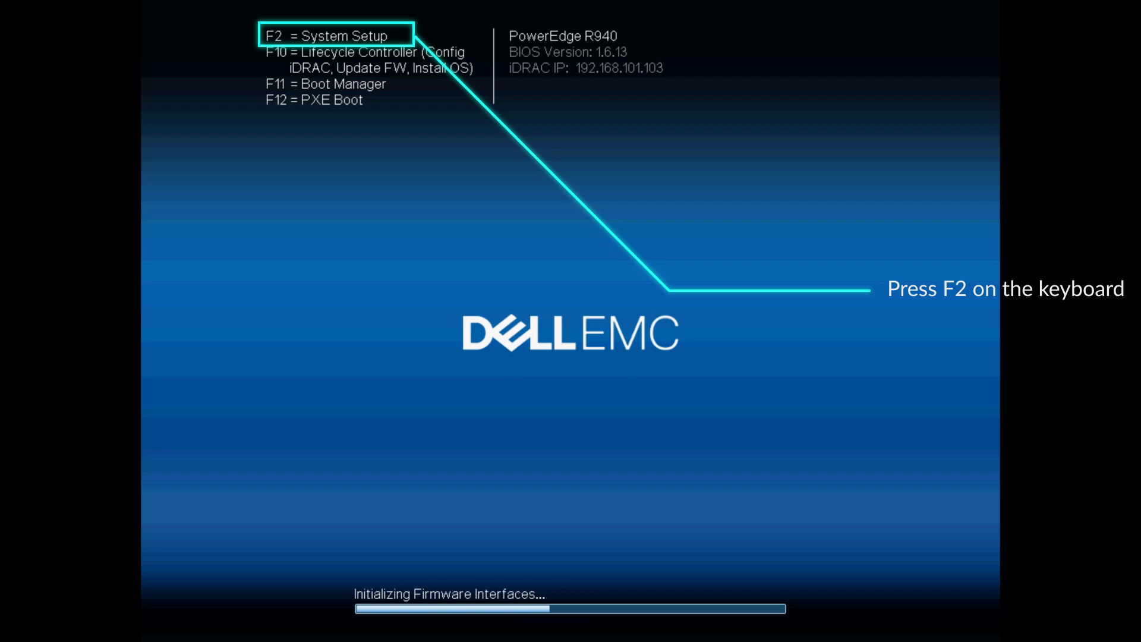
pyautogui.press('f2')
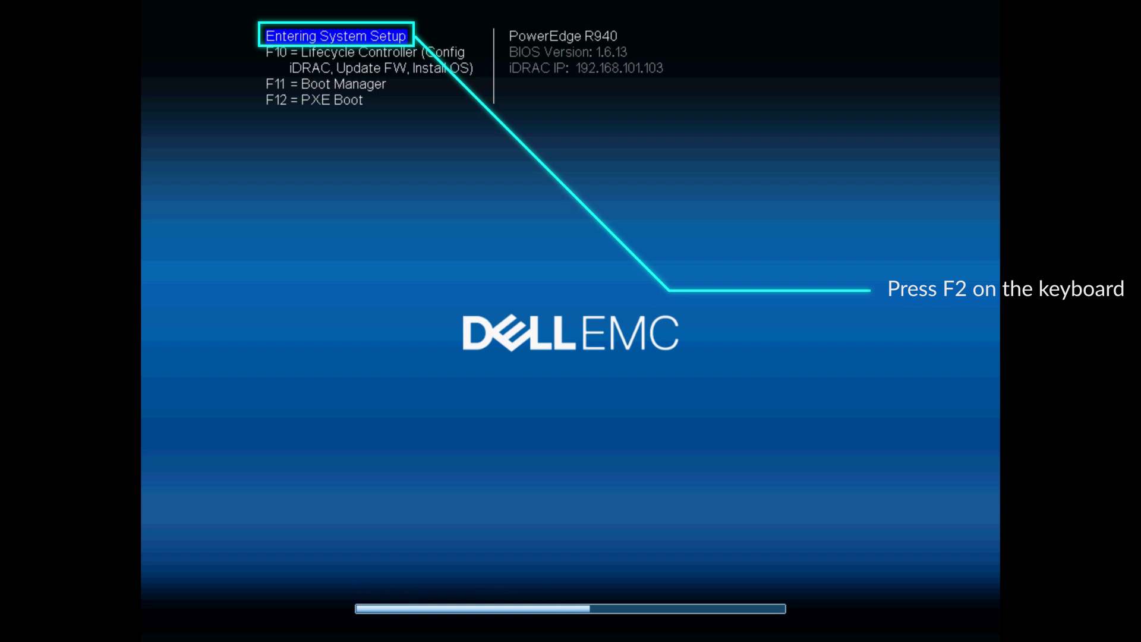
pyautogui.press('f2')
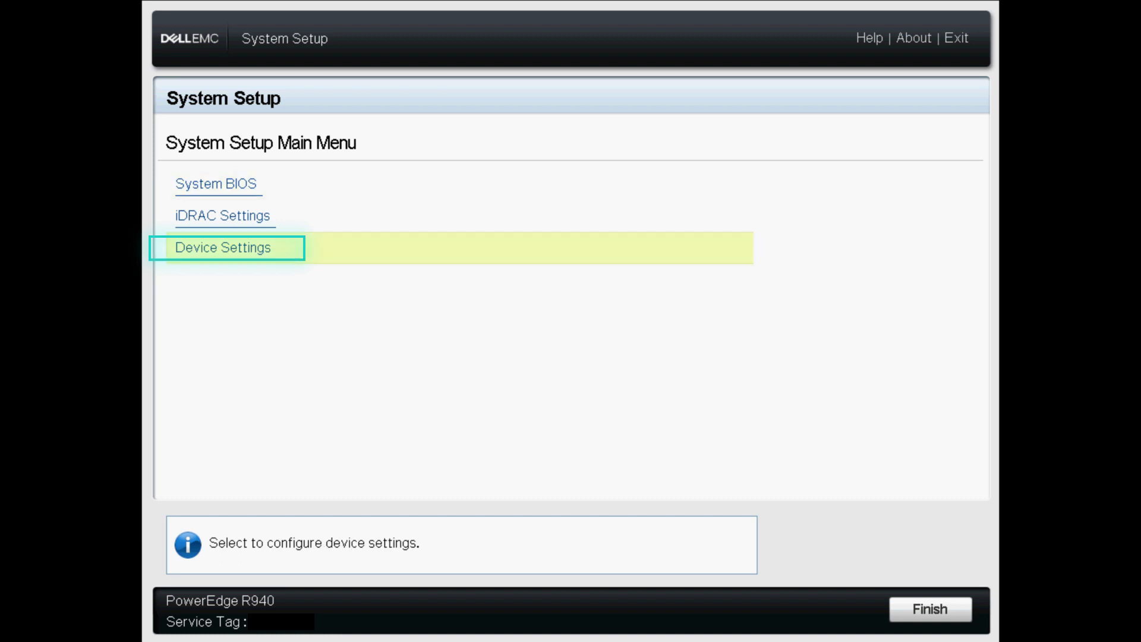
# - Reach the PERC H740P controller's main menu via Device Settings and the Slot 1 Configuration Utility
pyautogui.click(222, 247)
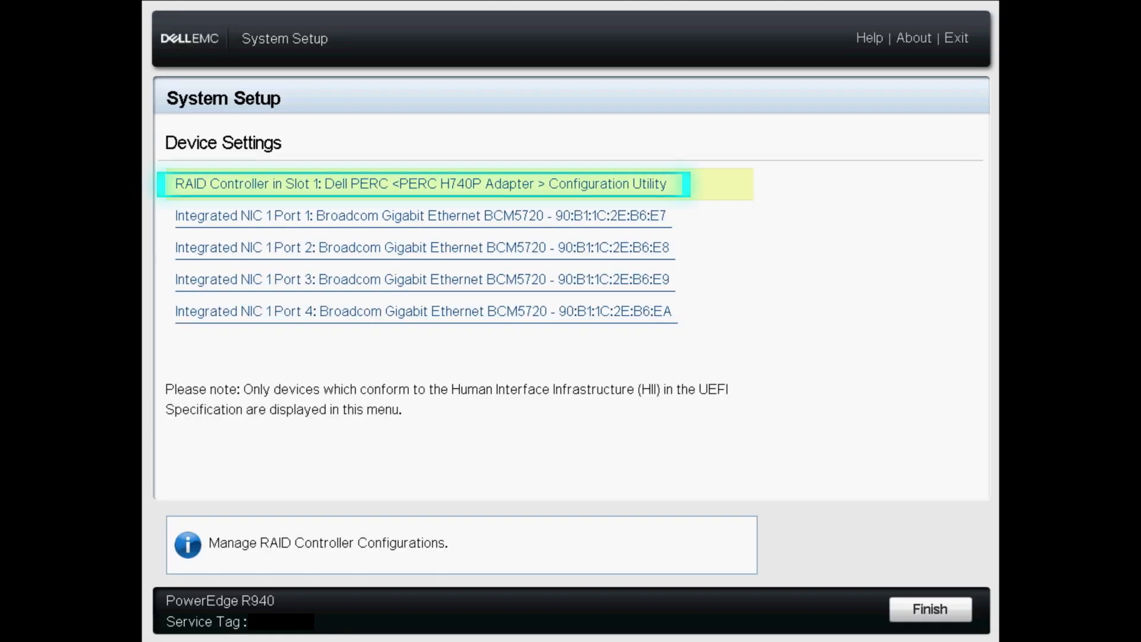
pyautogui.click(420, 183)
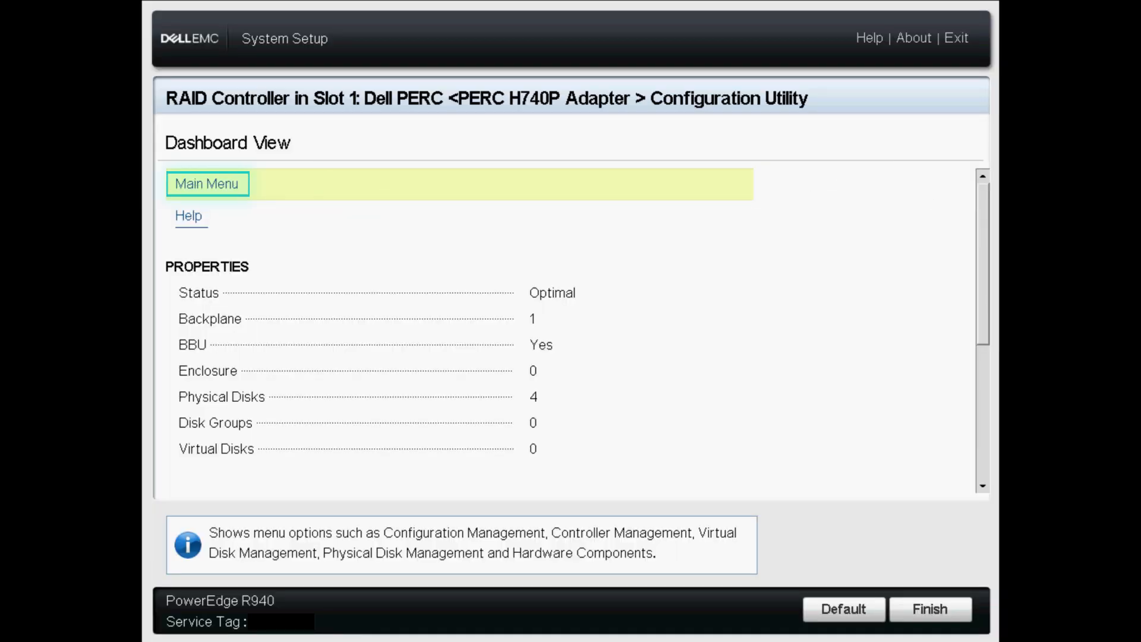
pyautogui.click(207, 184)
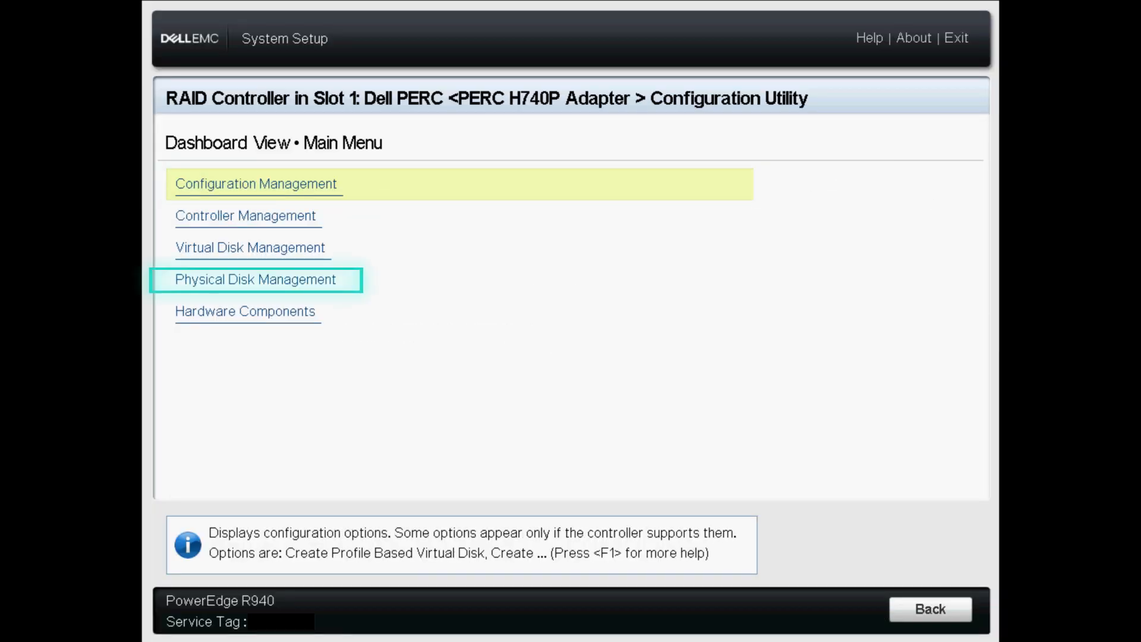
pyautogui.moveTo(254, 278)
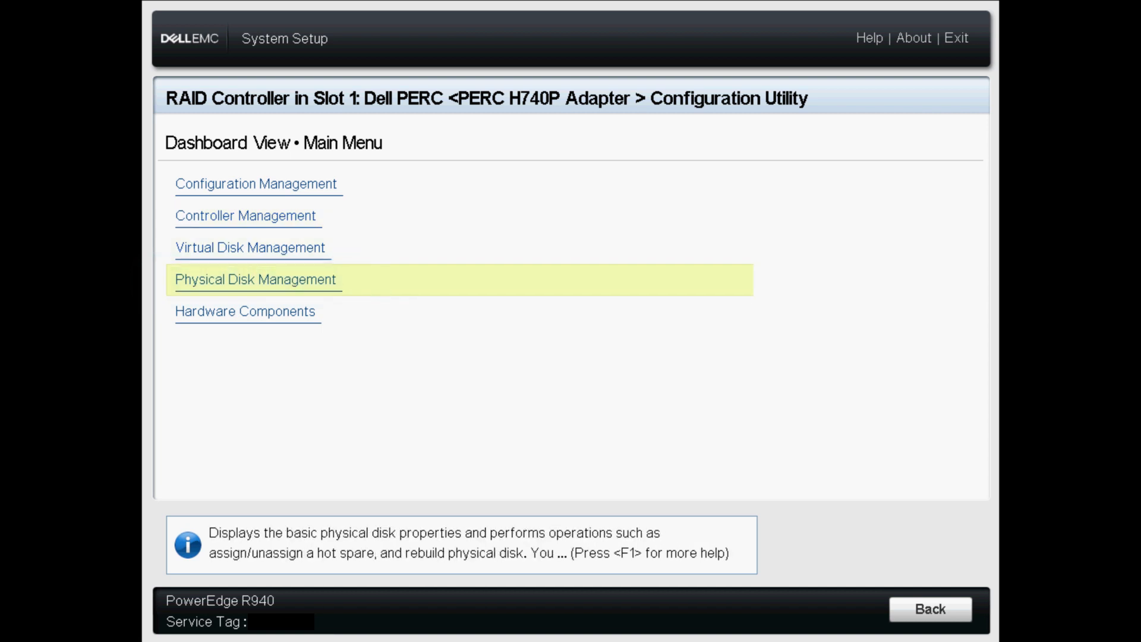
# - Review Physical Disk Management showing all four disks Ready, then go back to the main menu
pyautogui.click(256, 278)
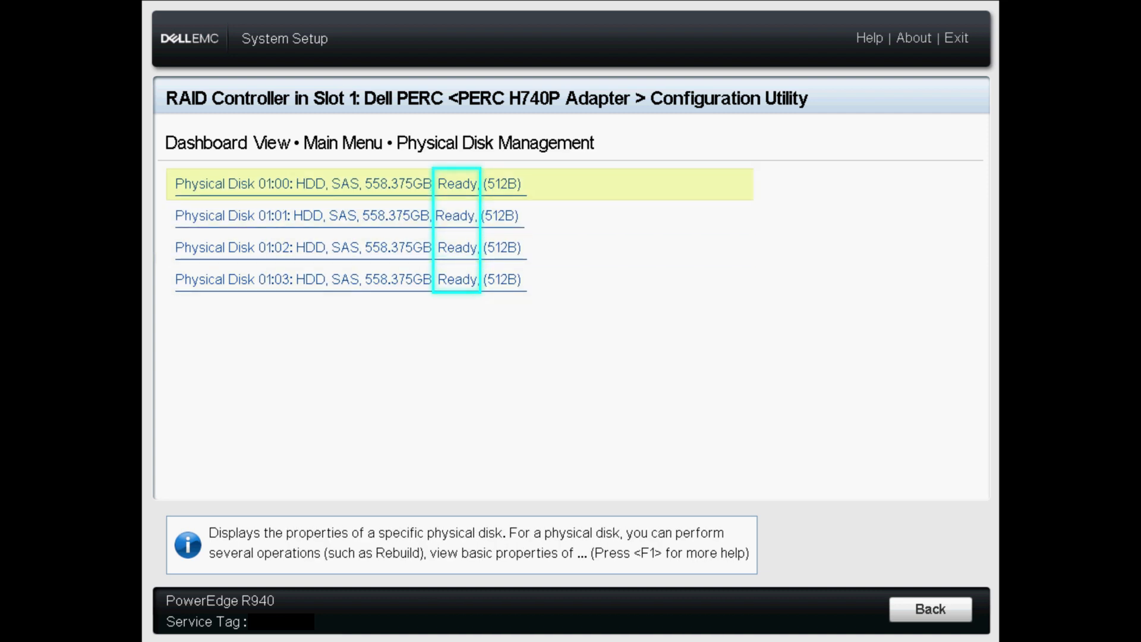
pyautogui.click(930, 609)
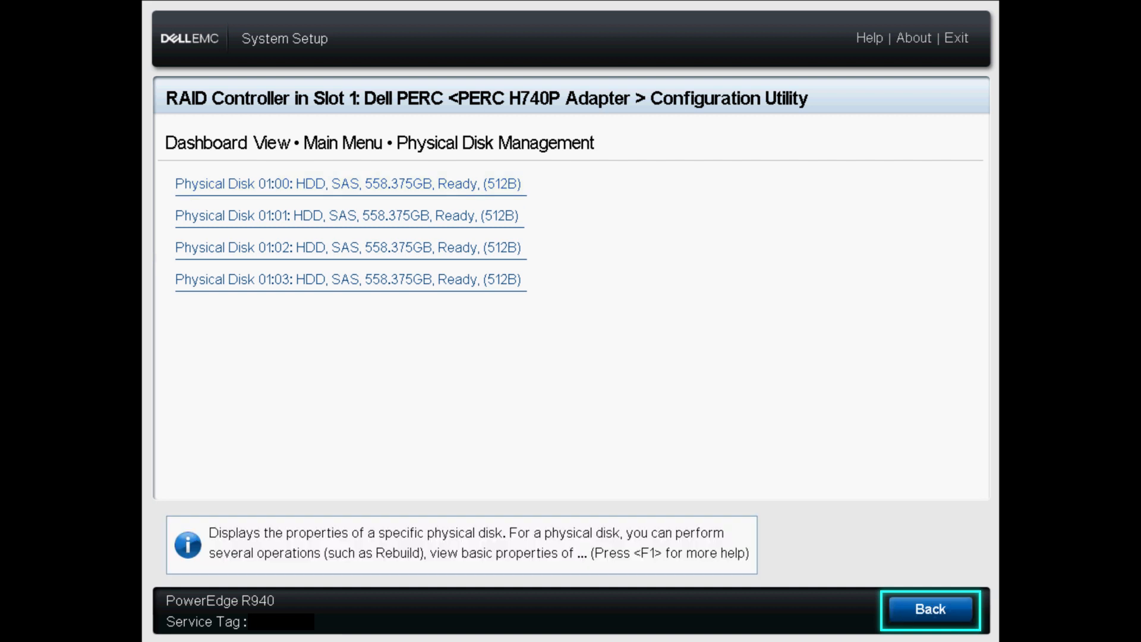
pyautogui.click(930, 609)
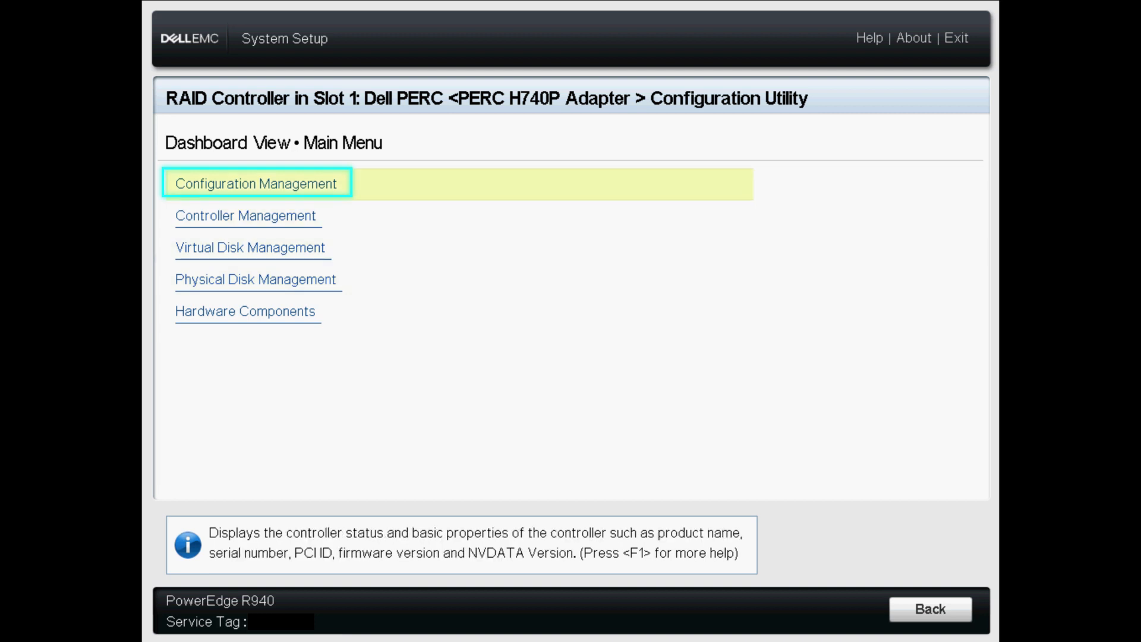
# - Start a new virtual disk in Configuration Management with RAID5 as the RAID level
pyautogui.click(254, 183)
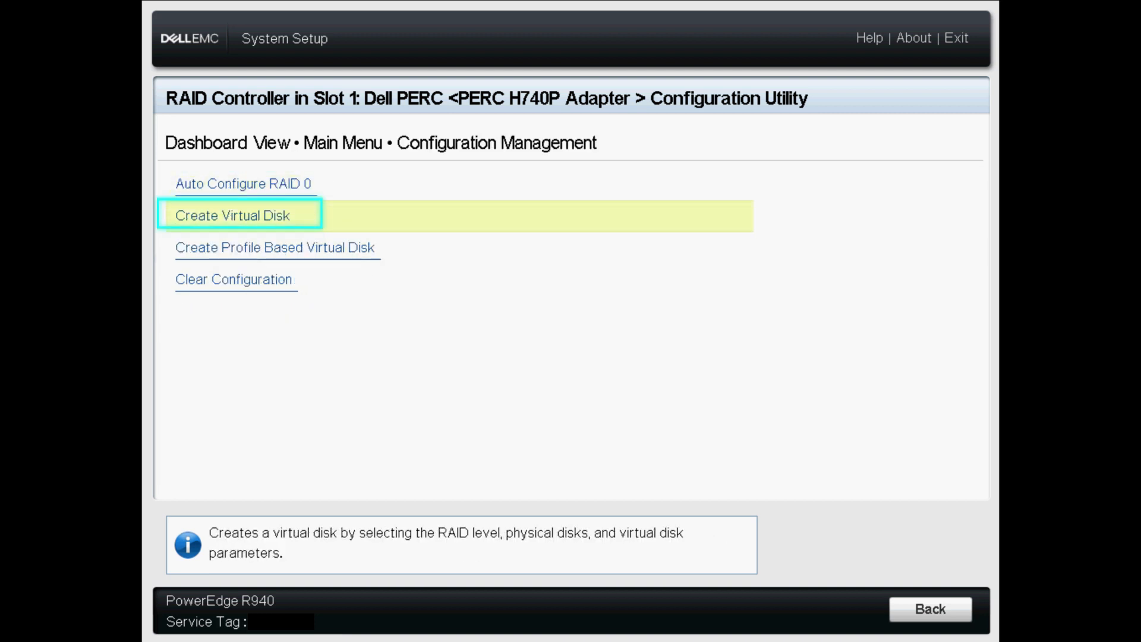
pyautogui.click(232, 216)
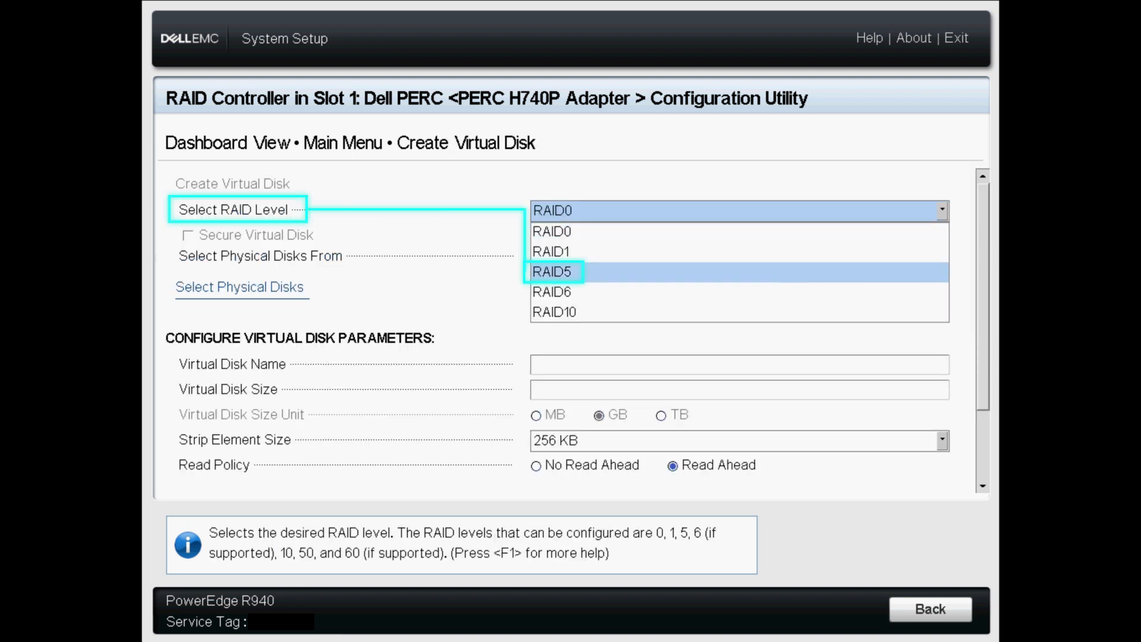
pyautogui.click(553, 271)
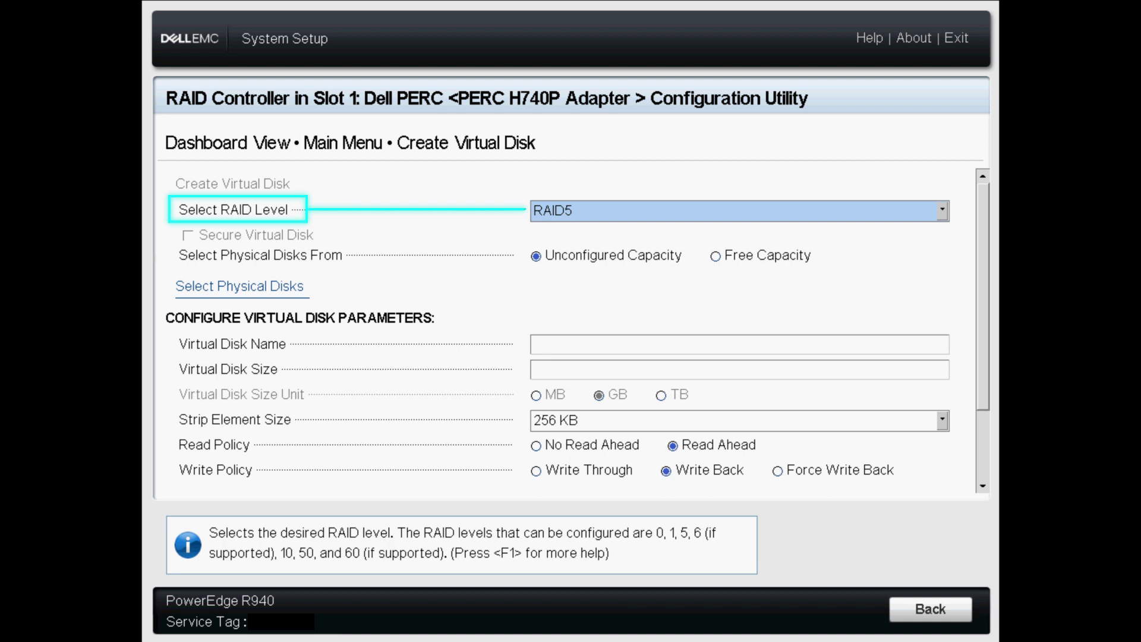
pyautogui.click(240, 285)
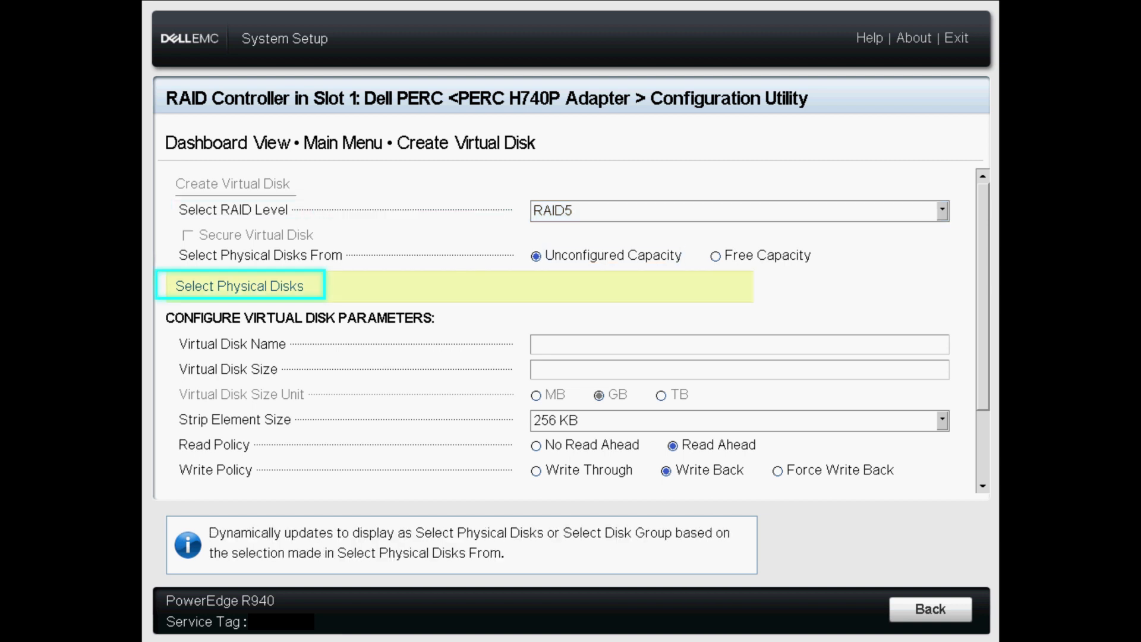
pyautogui.click(237, 284)
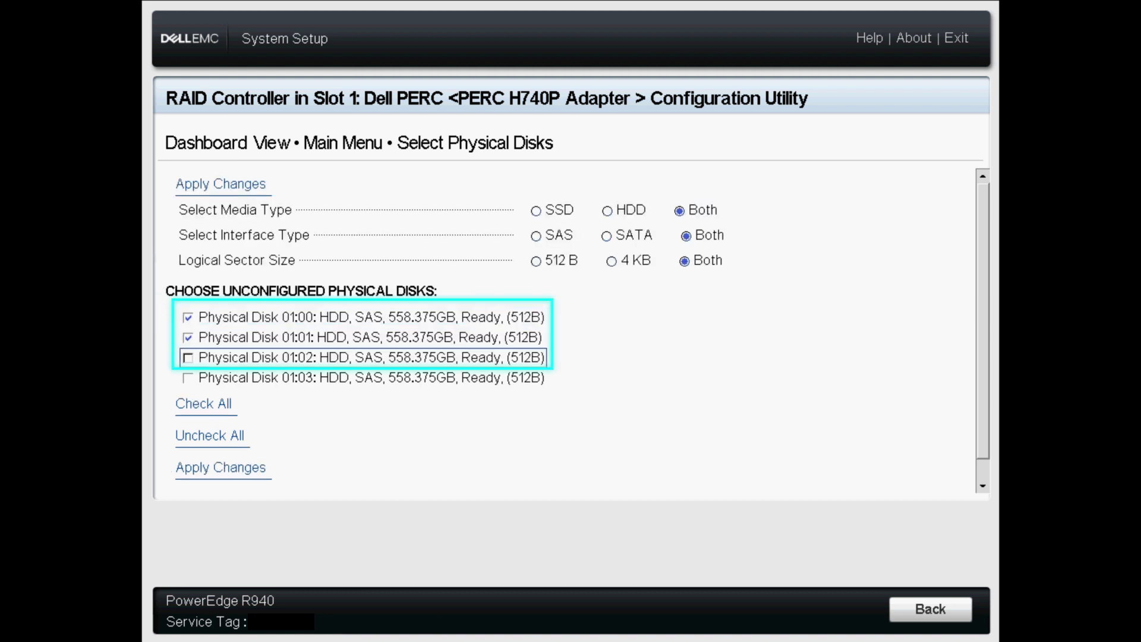
# - Select physical disks 01:00, 01:01 and 01:02 for the array and apply them, giving 1.090 TB
pyautogui.click(187, 358)
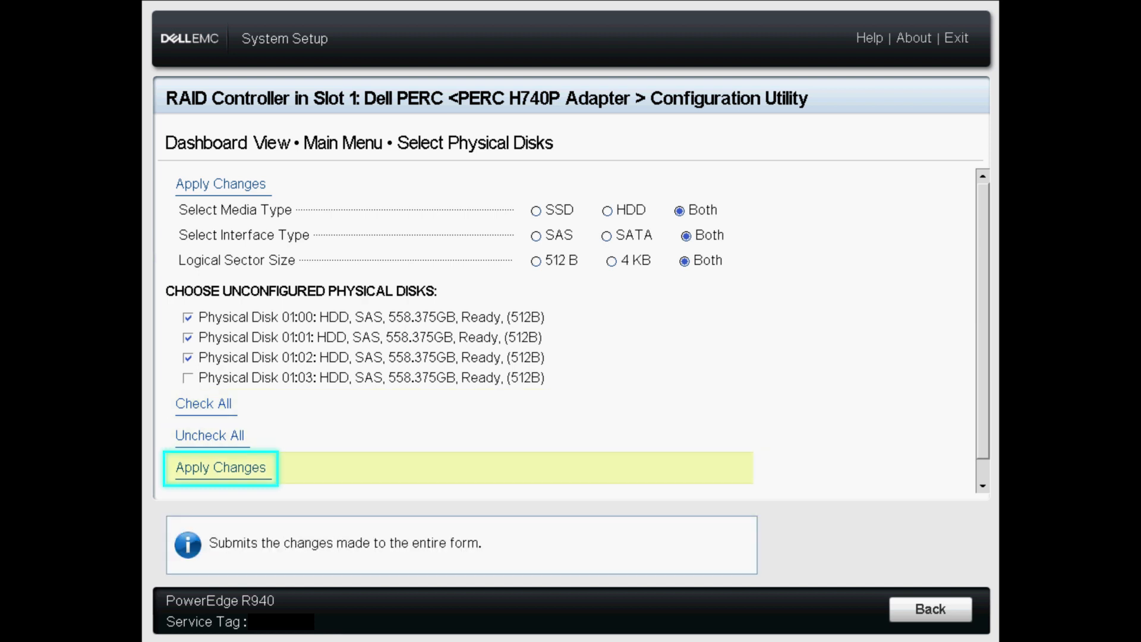
pyautogui.click(220, 467)
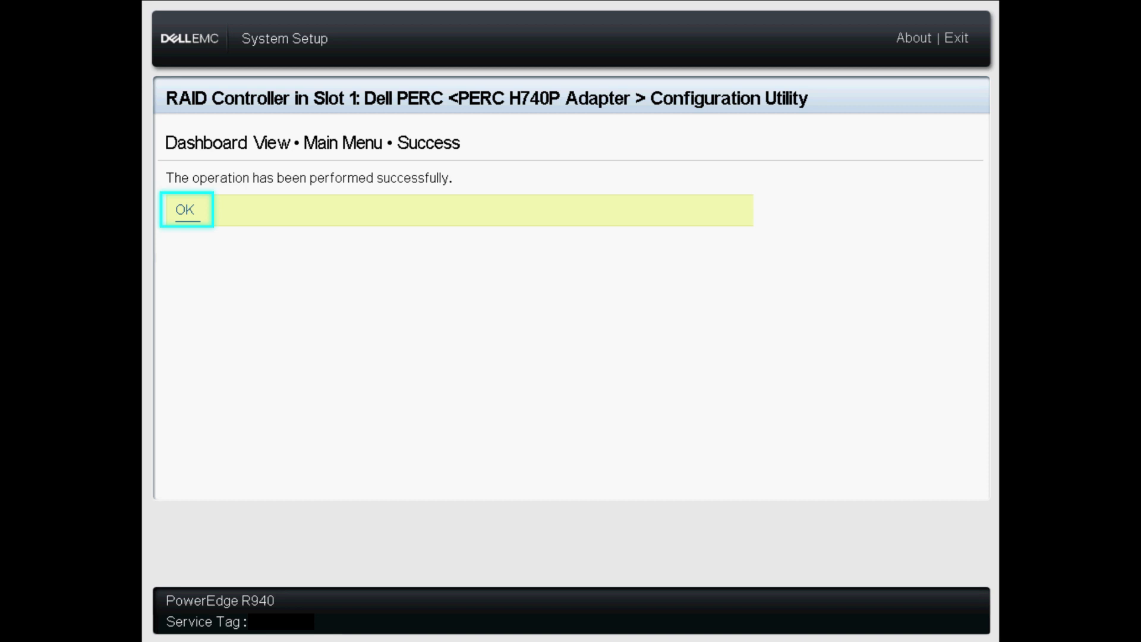
pyautogui.click(184, 209)
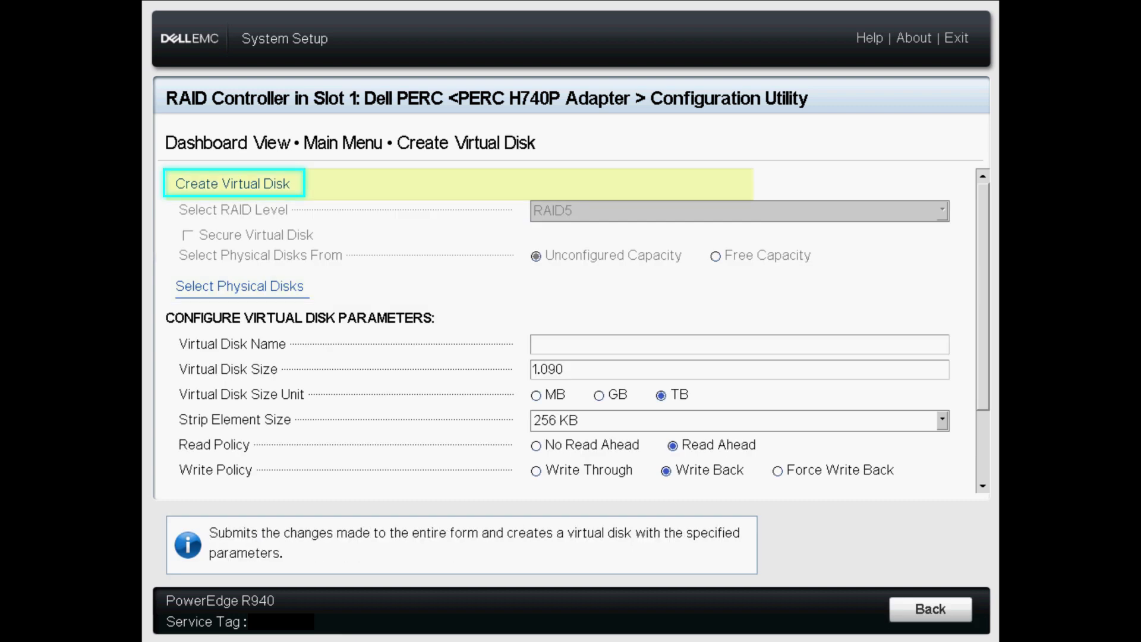
# - Create the RAID5 virtual disk, confirming the data-loss warning, and return to Configuration Management
pyautogui.click(232, 183)
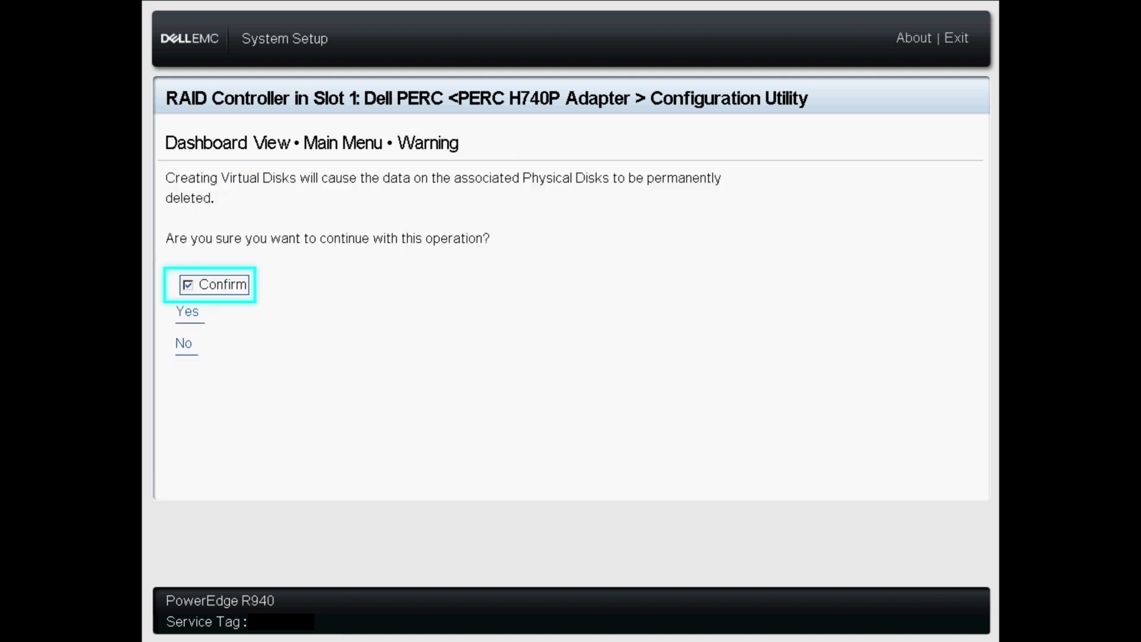
pyautogui.click(187, 310)
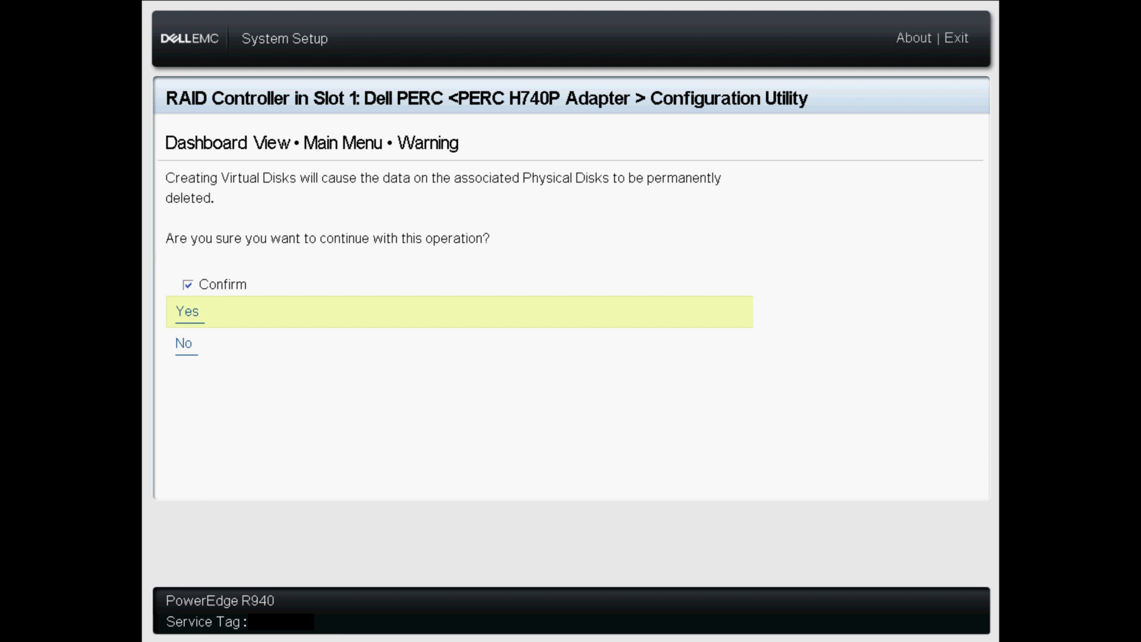
pyautogui.click(186, 310)
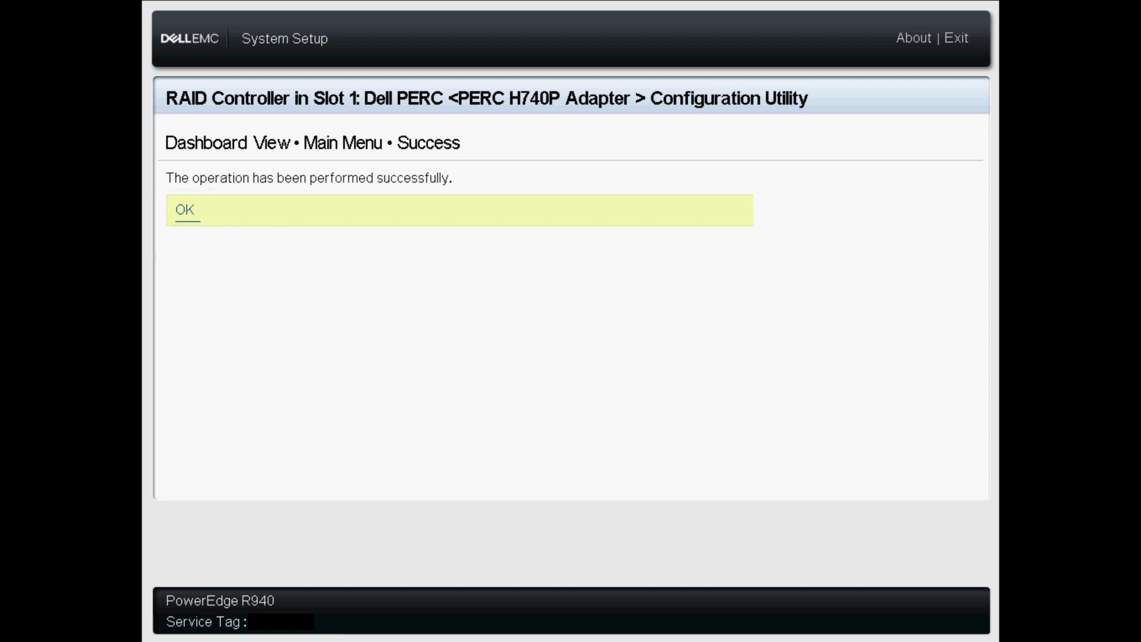
pyautogui.click(184, 209)
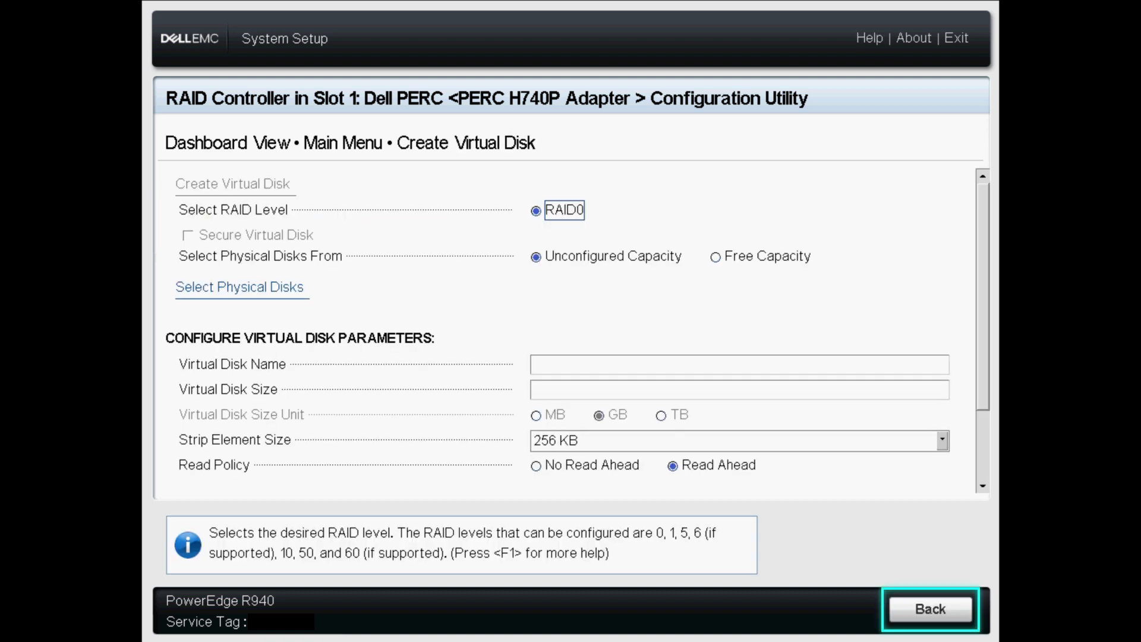
pyautogui.click(929, 609)
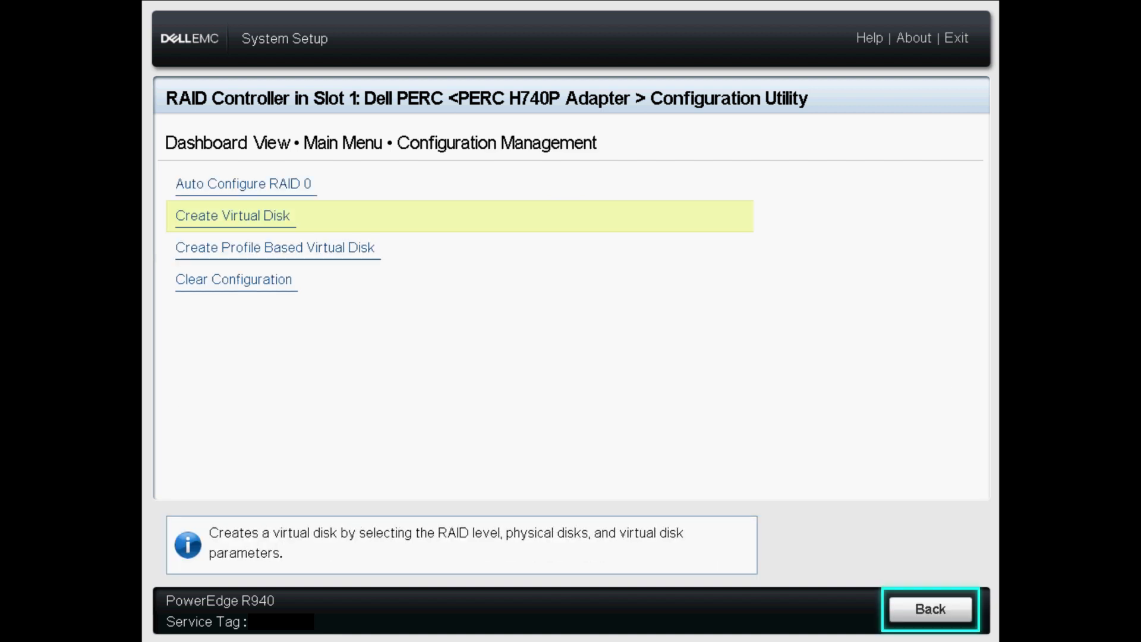
# - View the physical disk list with three drives Online and open Physical Disk 01:03's details
pyautogui.click(929, 609)
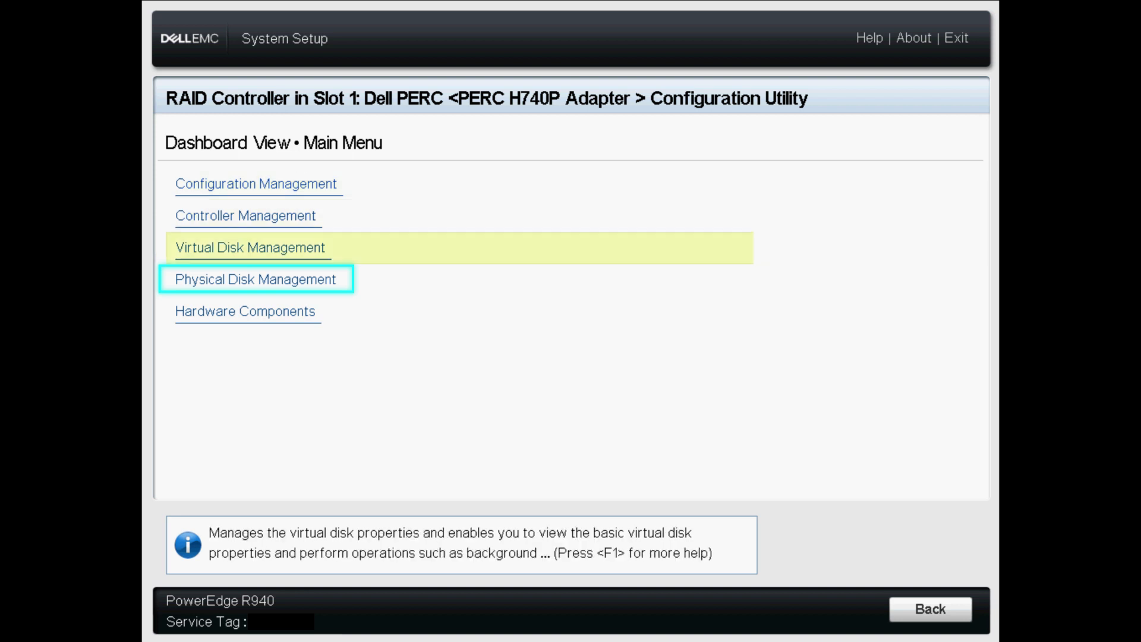
pyautogui.click(254, 278)
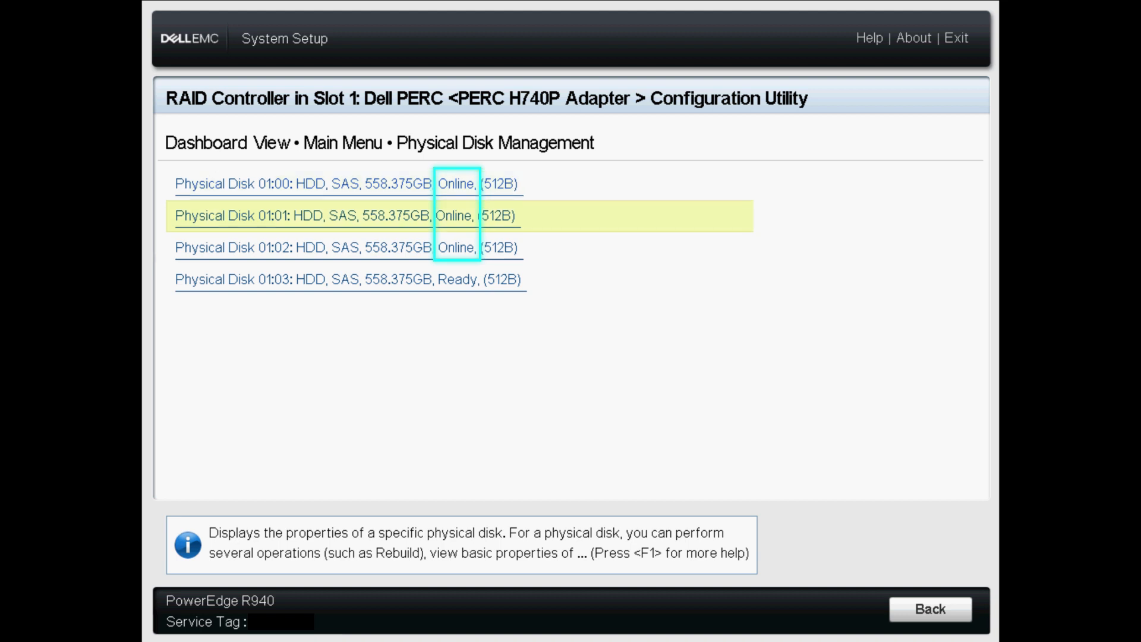
pyautogui.press('Down')
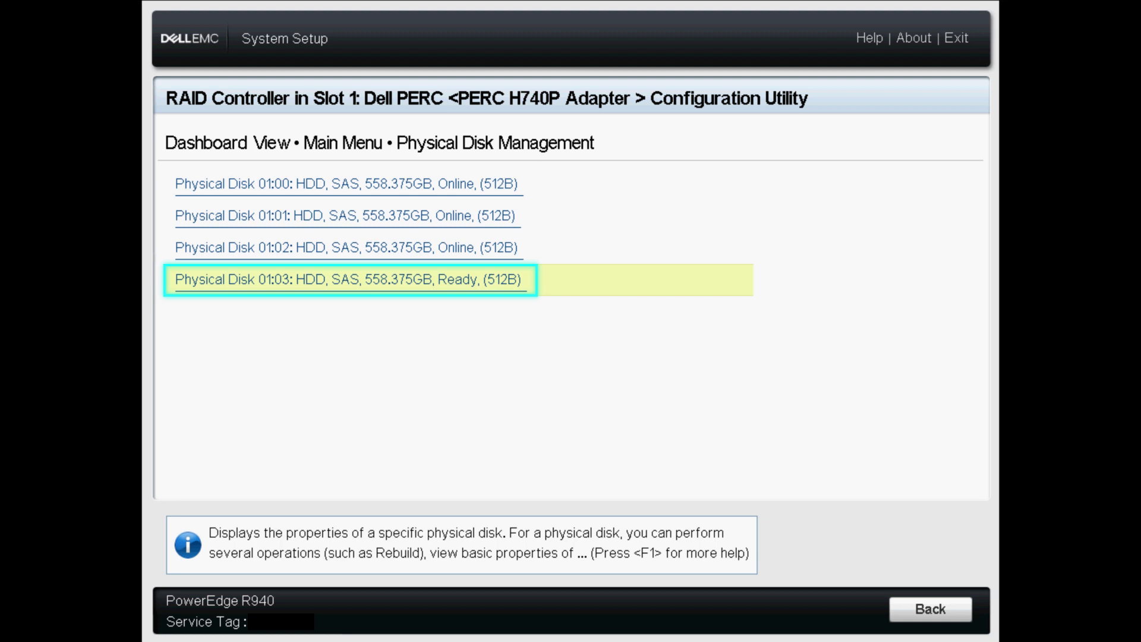
pyautogui.click(352, 280)
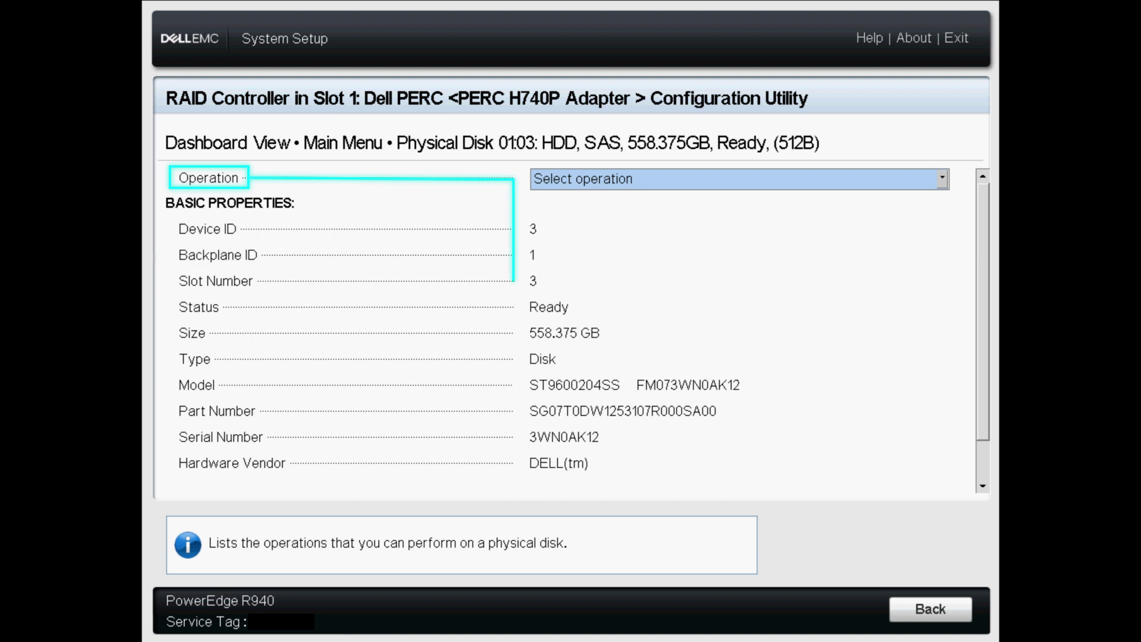
# - Assign disk 01:03 as a dedicated hot spare to Disk Group #0 via the Operation list
pyautogui.click(738, 179)
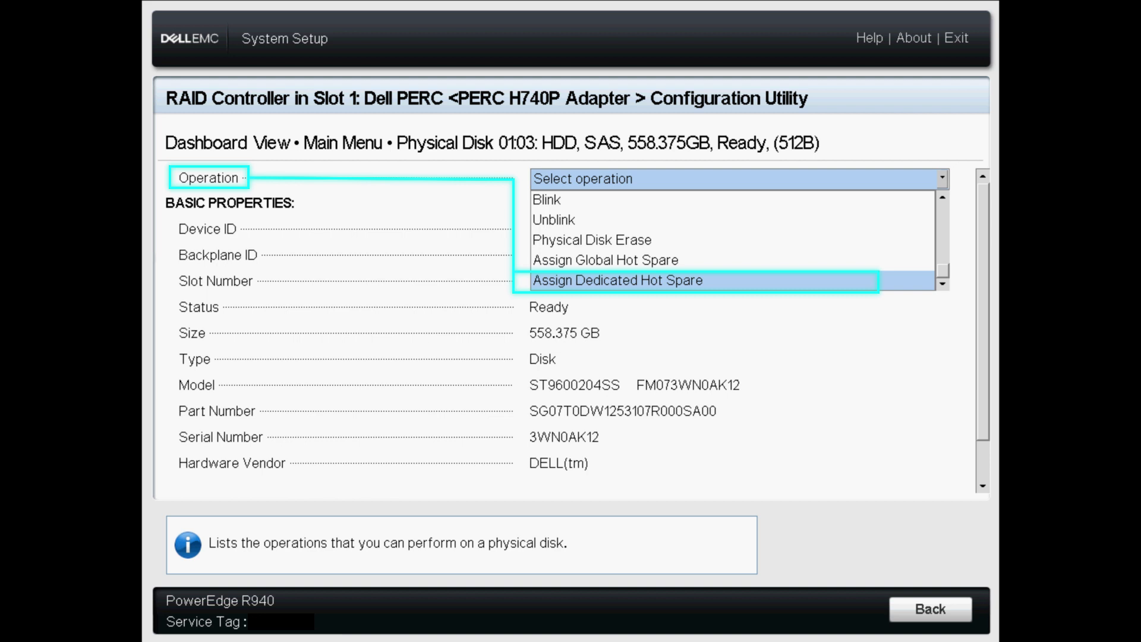
pyautogui.click(617, 281)
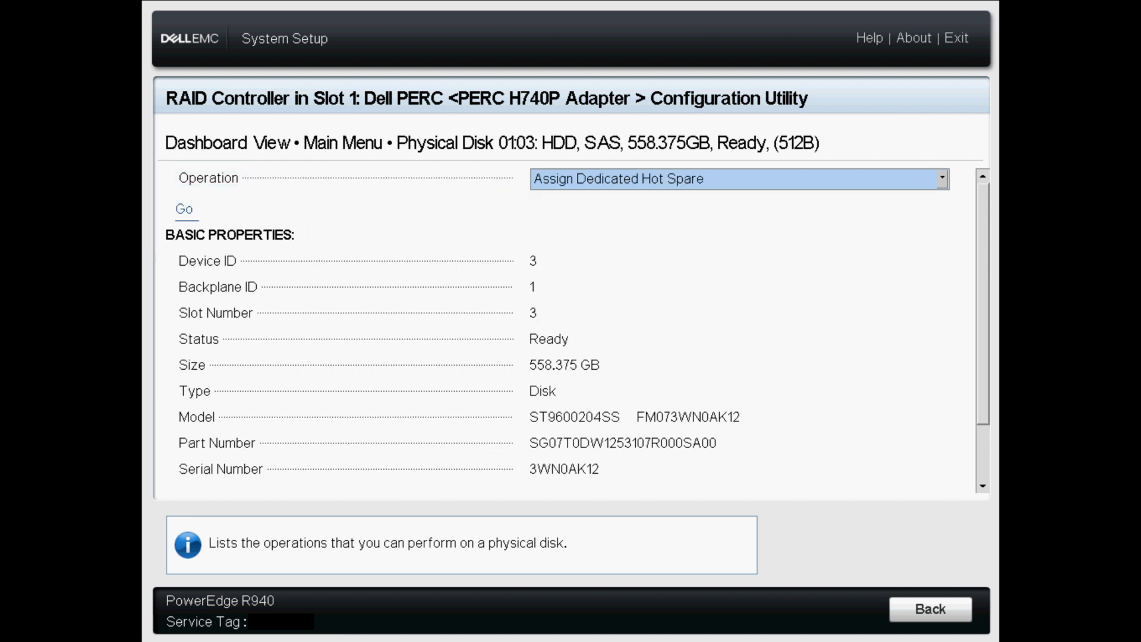
pyautogui.moveTo(184, 209)
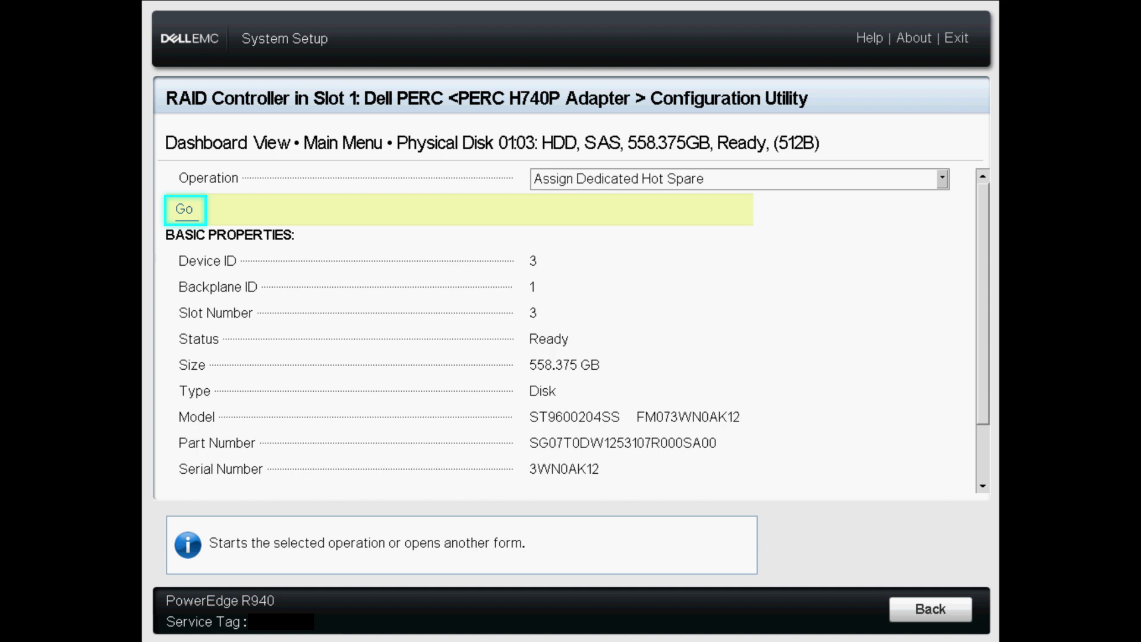
pyautogui.click(184, 210)
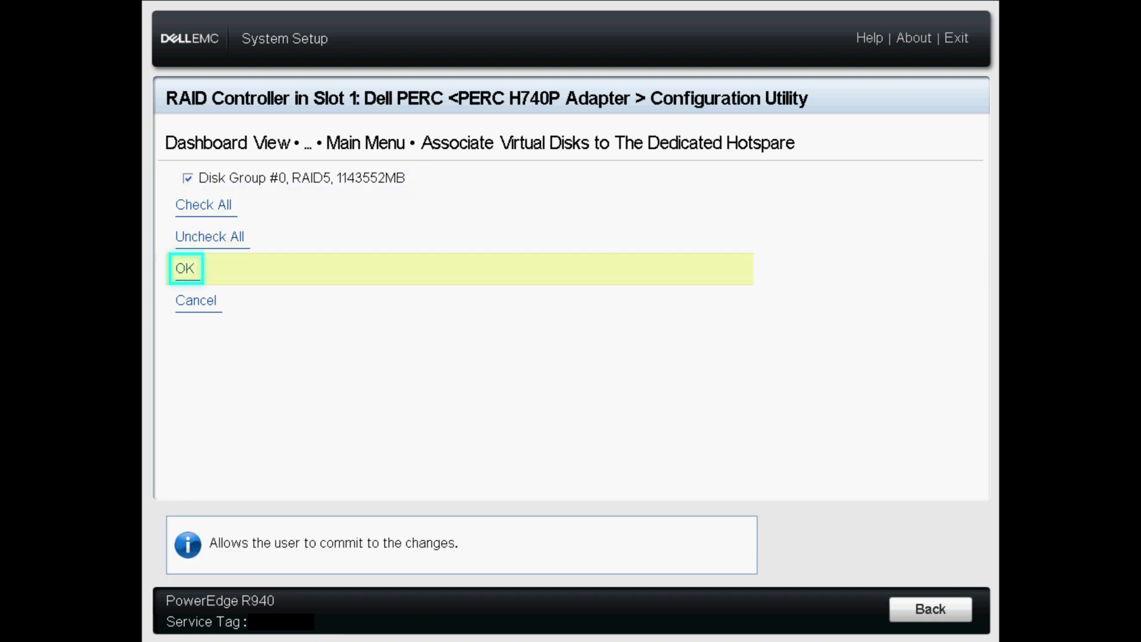
pyautogui.click(185, 268)
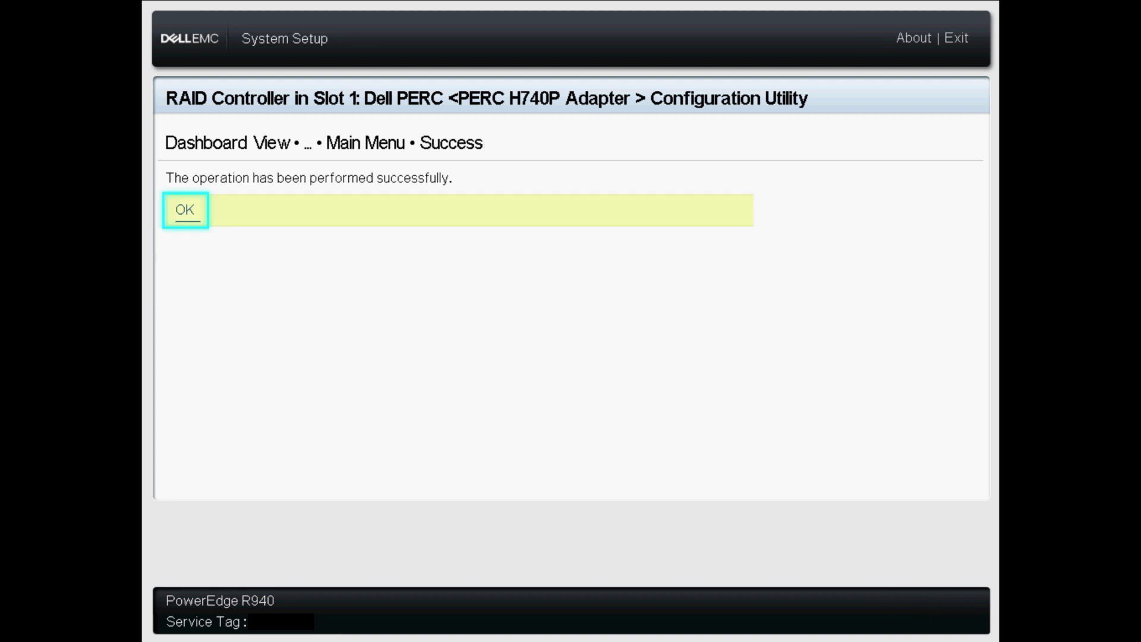
# - Back out to the main menu and reload Physical Disk Management showing disk 01:03 as Hot Spare
pyautogui.click(185, 209)
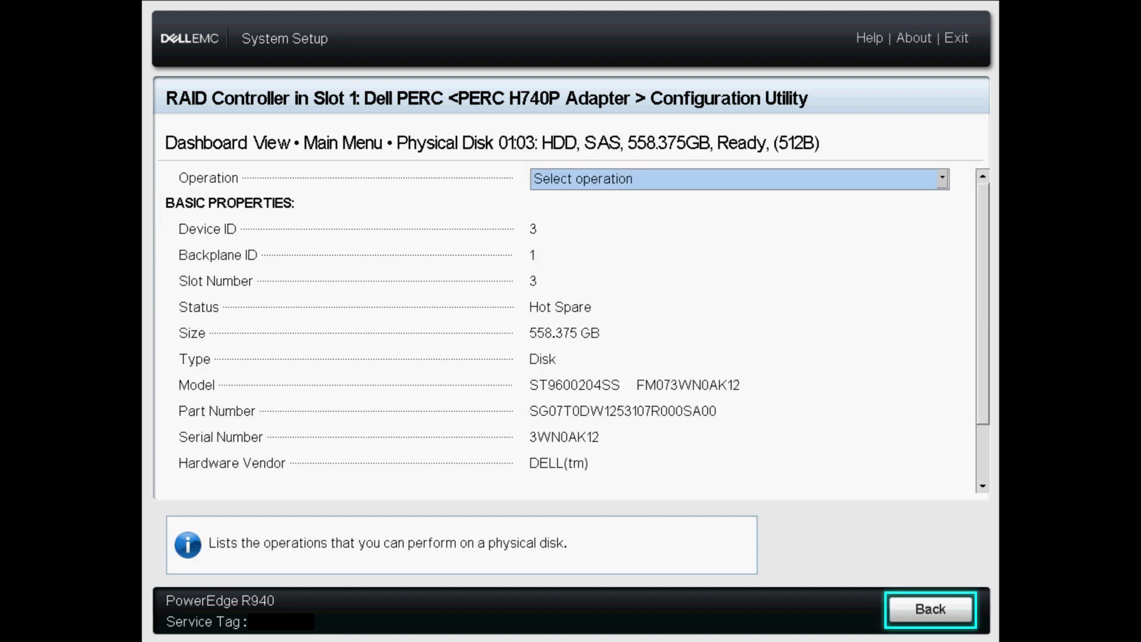
pyautogui.click(930, 609)
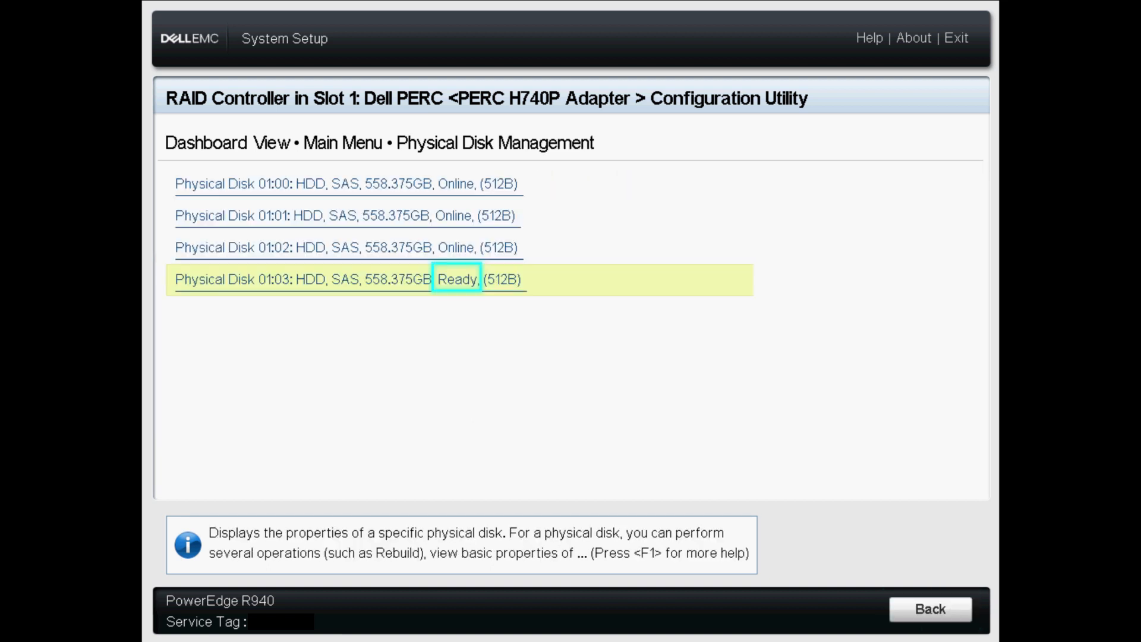
pyautogui.click(930, 608)
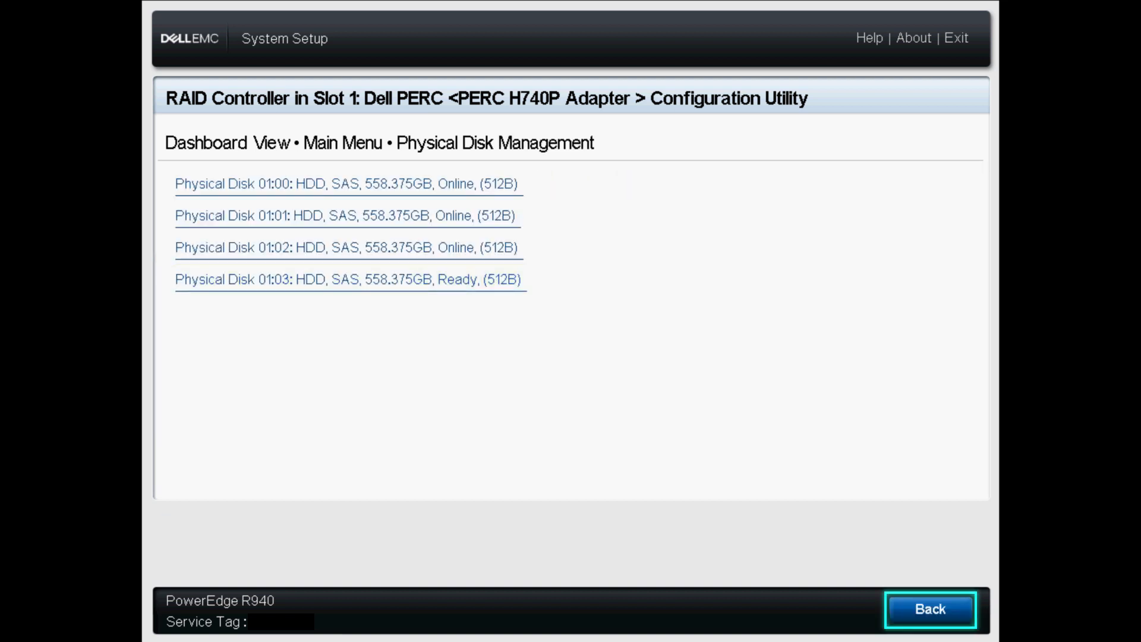
pyautogui.click(930, 609)
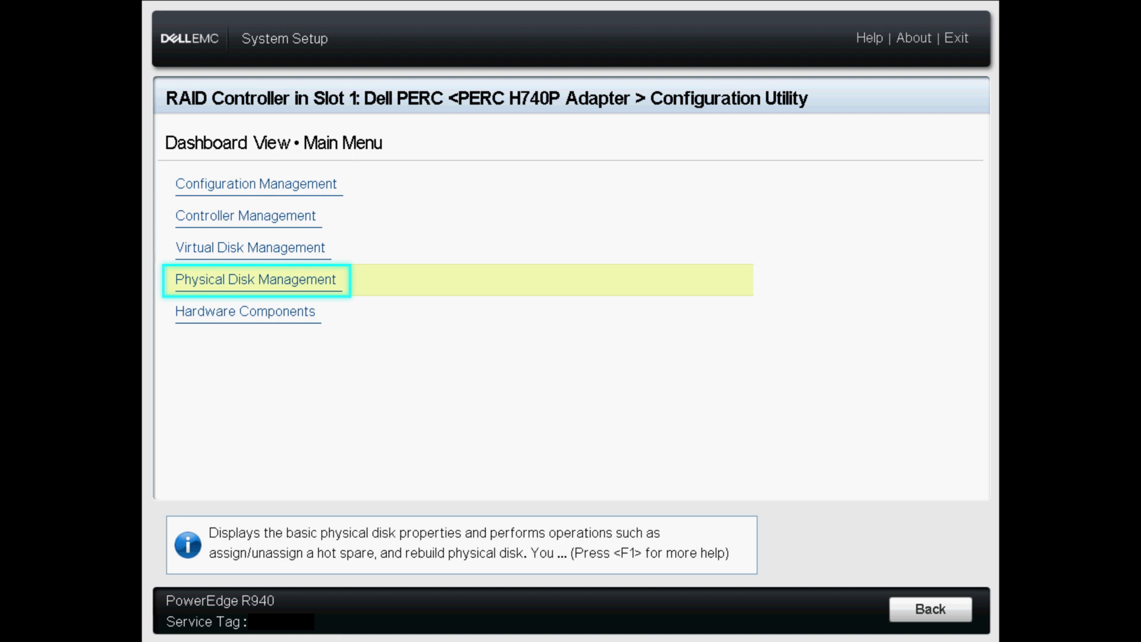
pyautogui.click(254, 278)
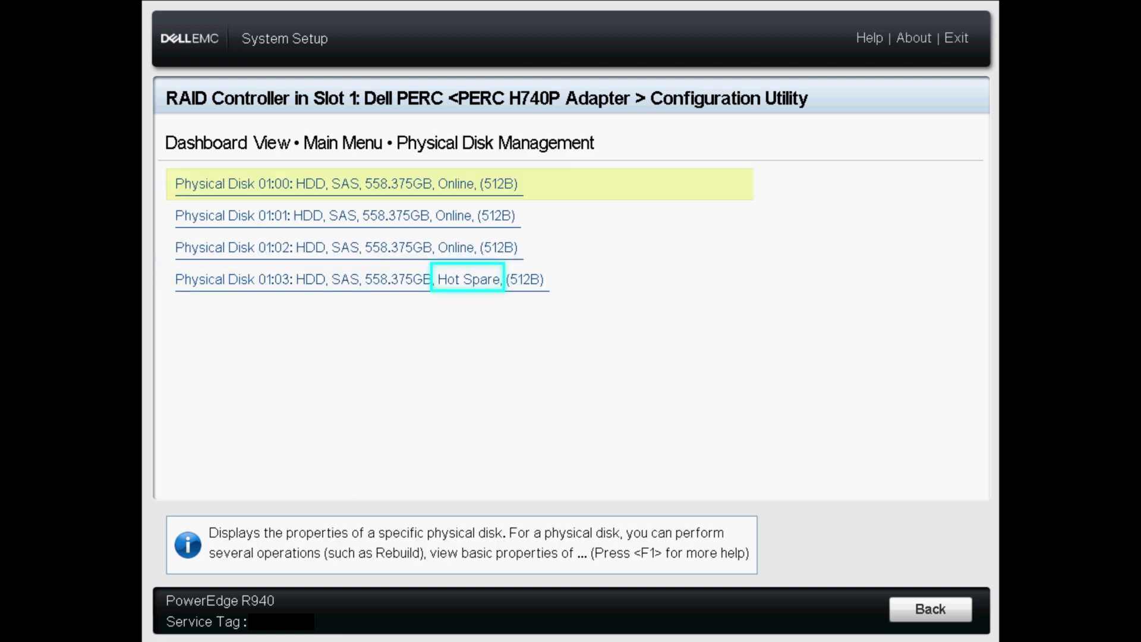